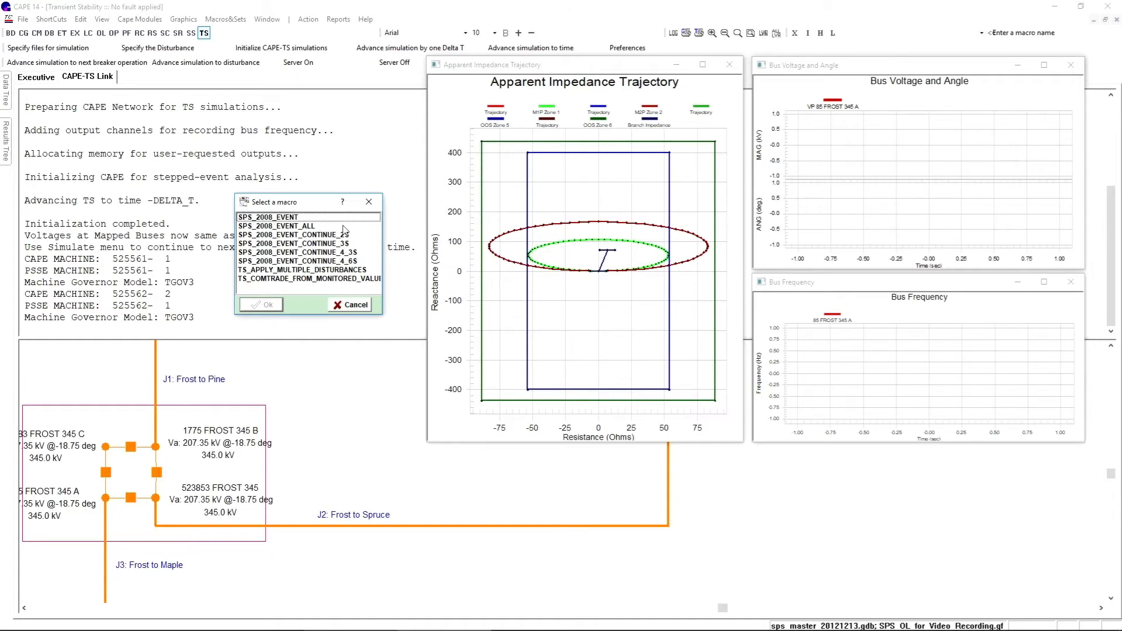
# Step: Apply the SPS_2008_EVENT_ALL macro as the separation disturbance
pyautogui.click(293, 225)
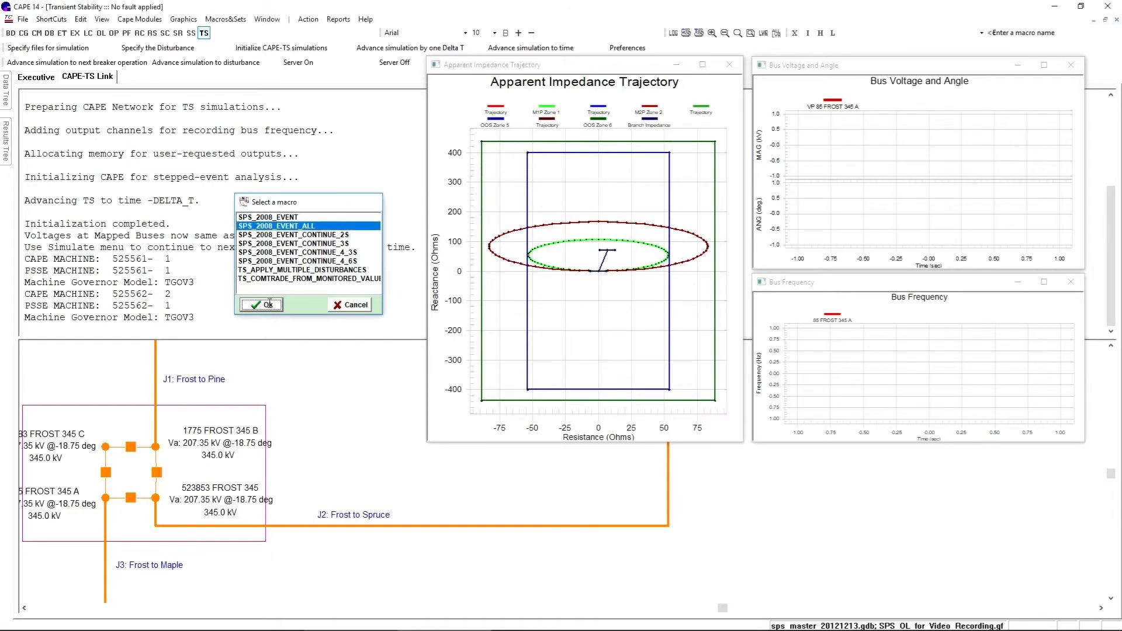
pyautogui.click(260, 305)
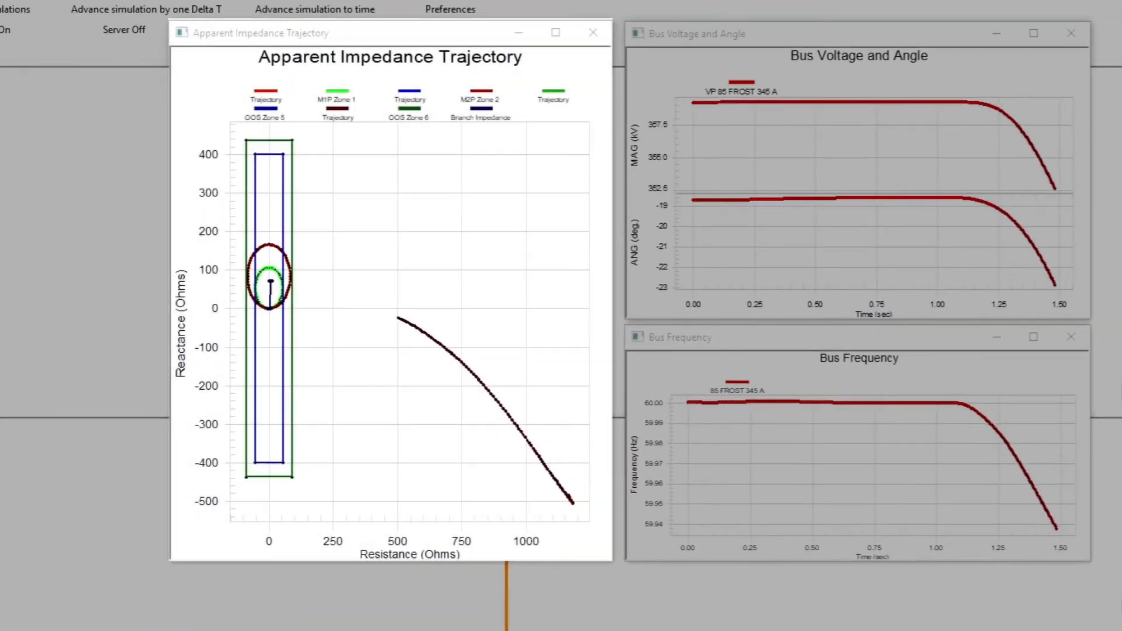
# Step: Advance the transient simulation to 3.525 s while the impedance trajectory grows
pyautogui.click(143, 8)
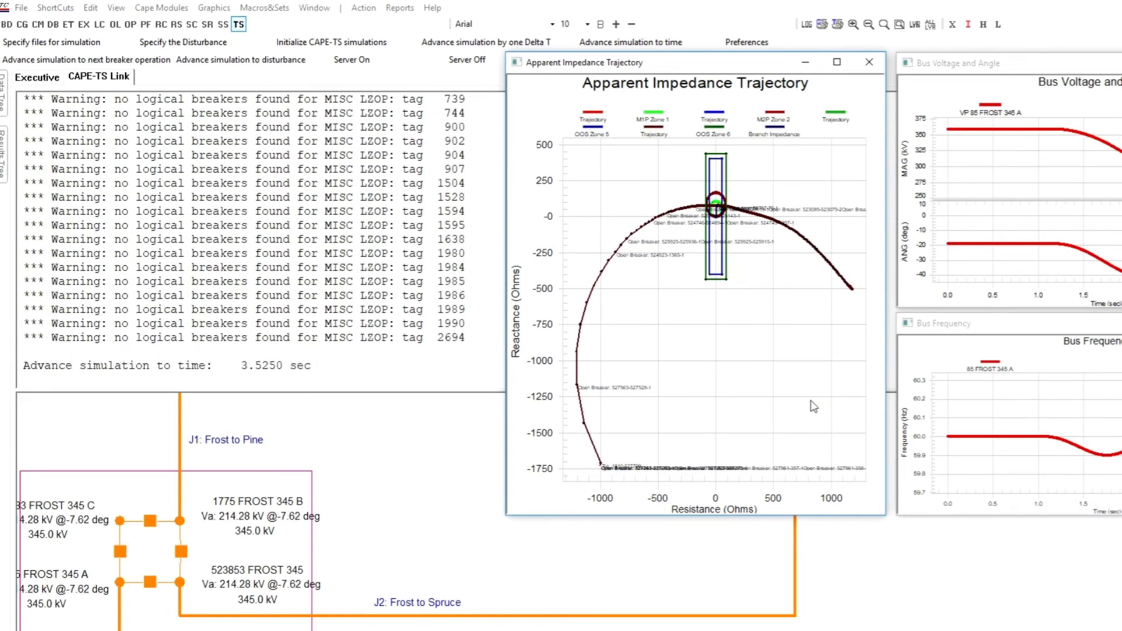
# Step: Step the simulation by Delta T to about 4.54 s as voltage and frequency swing
pyautogui.click(630, 42)
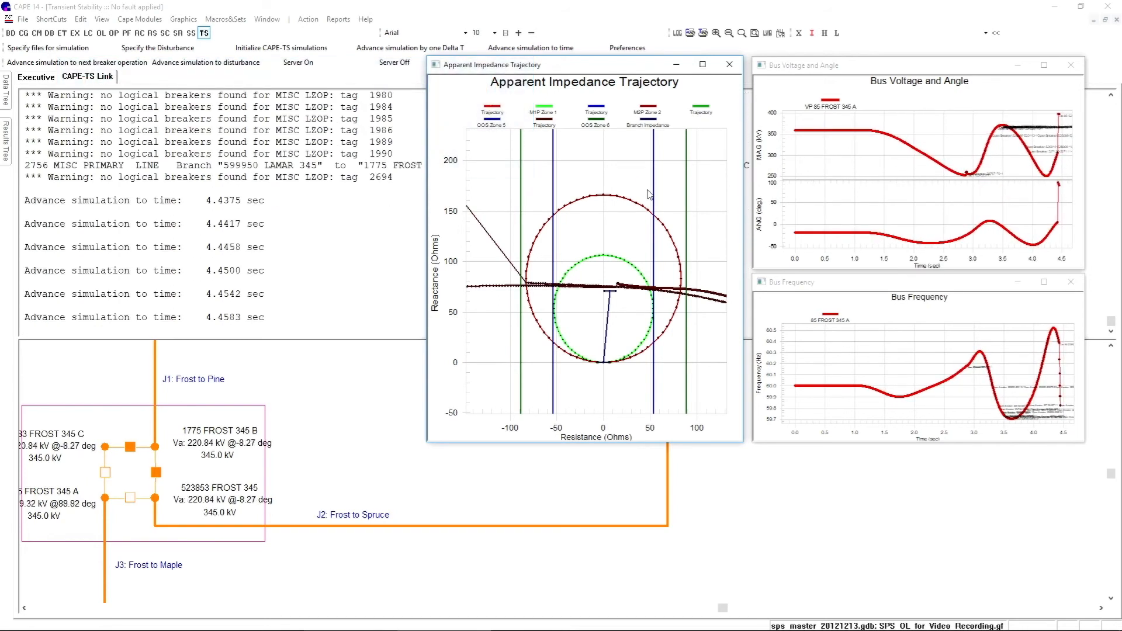
pyautogui.click(408, 48)
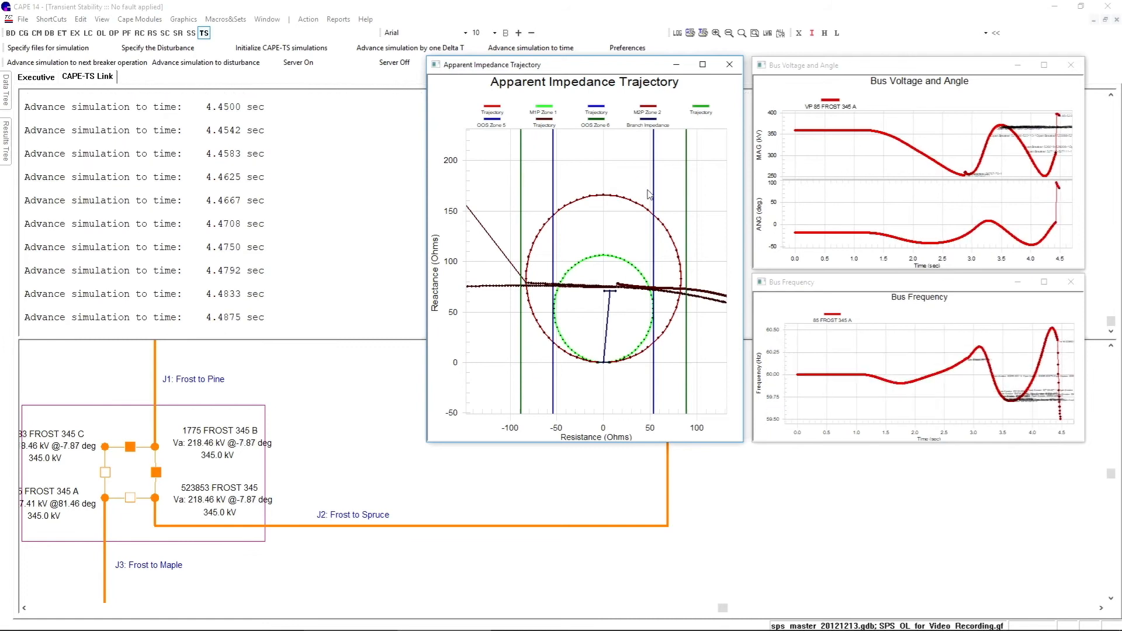
pyautogui.click(409, 48)
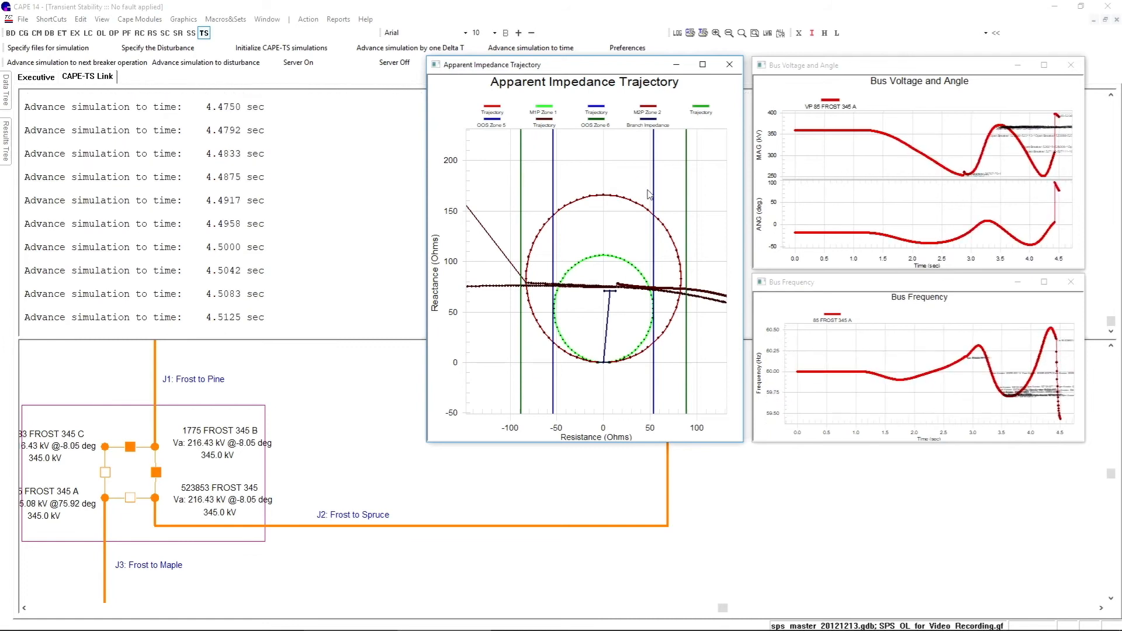
pyautogui.click(409, 48)
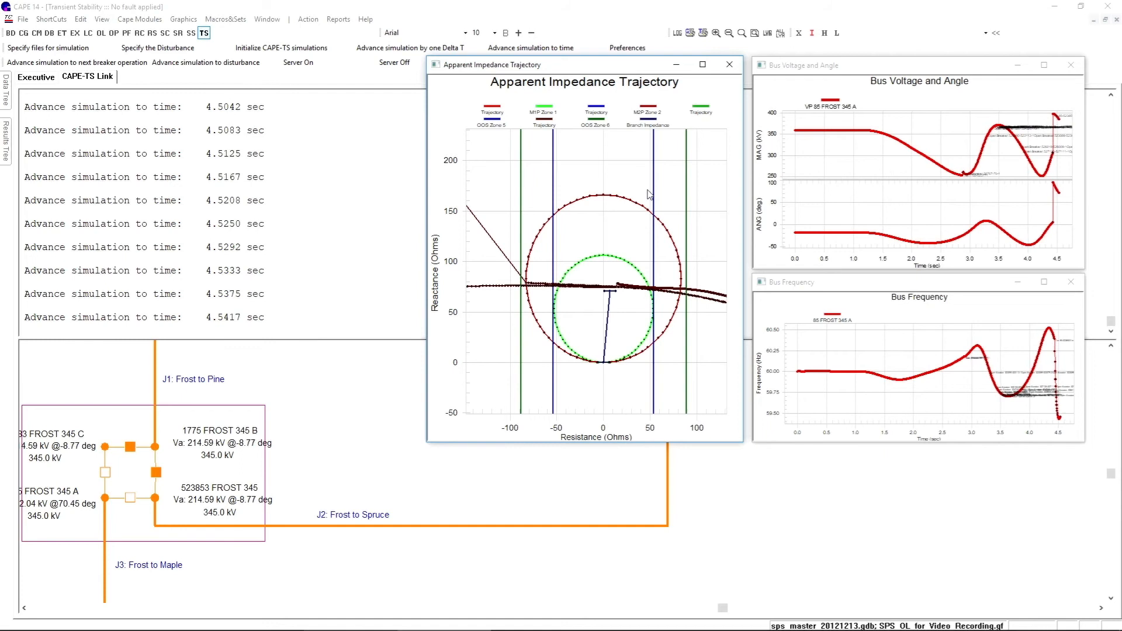